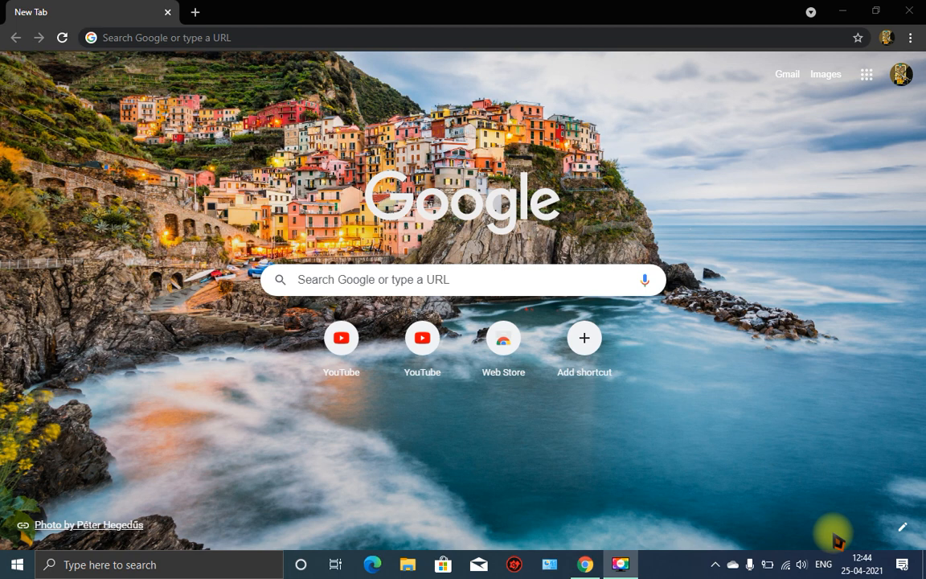
{"action": "mouse_move", "coordinate": [842, 465]}
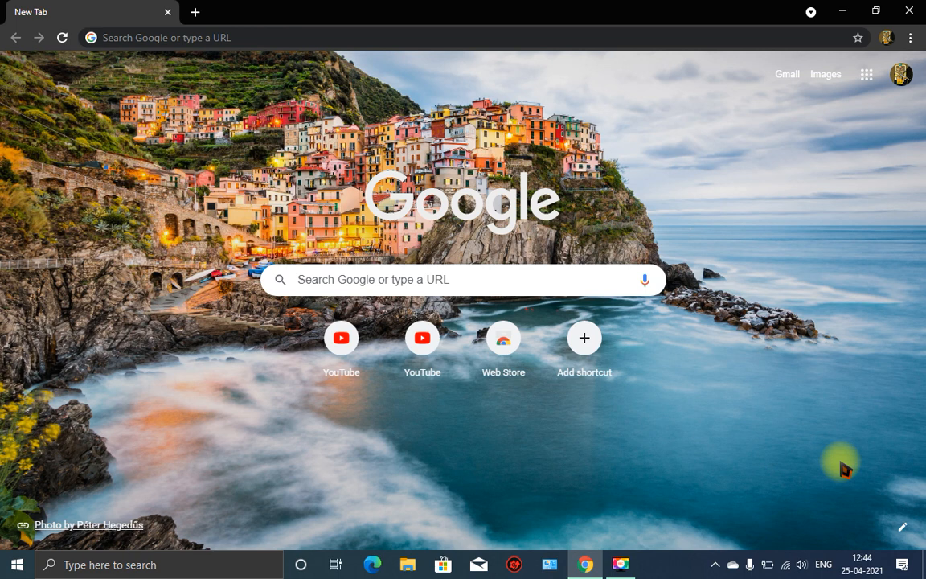
{"action": "mouse_move", "coordinate": [908, 506]}
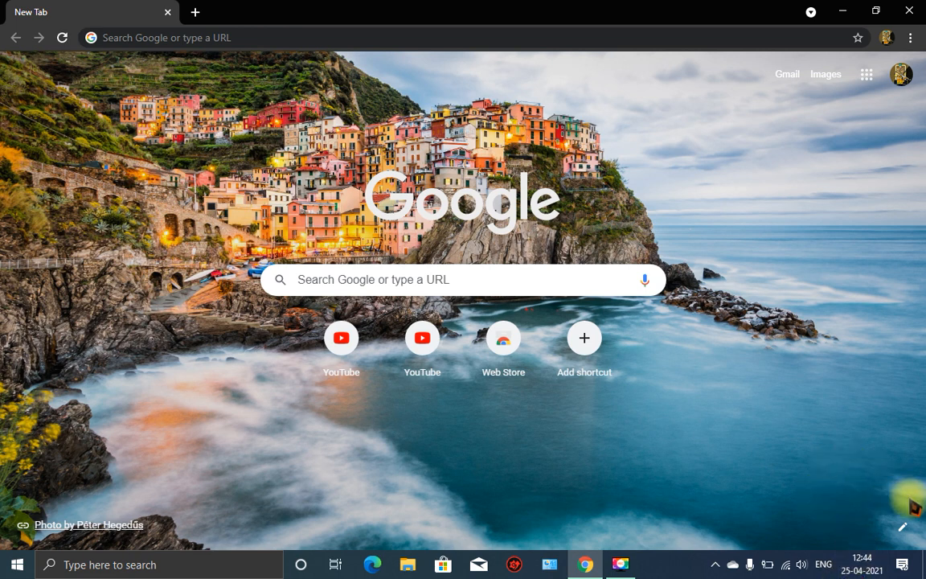
{"action": "mouse_move", "coordinate": [906, 524]}
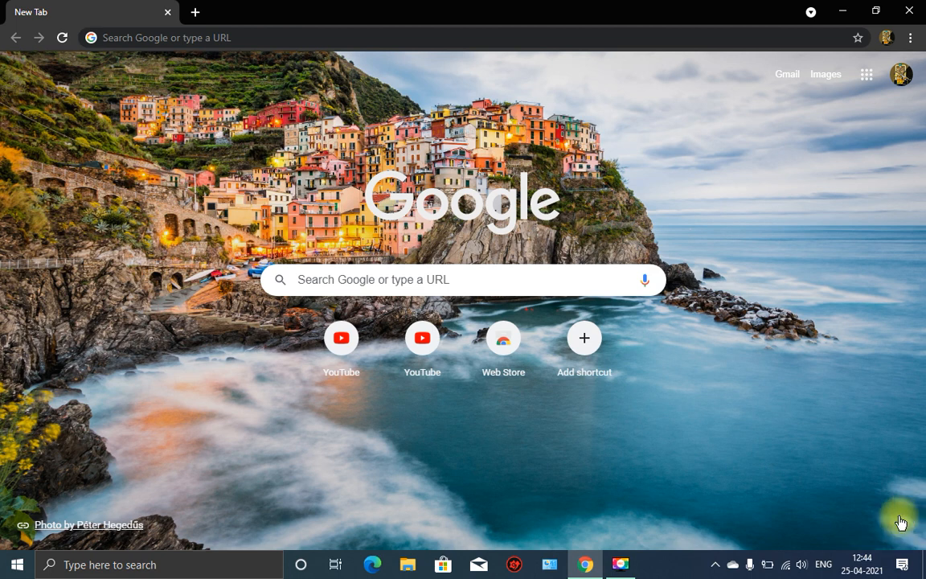
Browse the Cityscapes background collection in Customise Chrome and close the panel.
{"action": "left_click", "coordinate": [900, 523]}
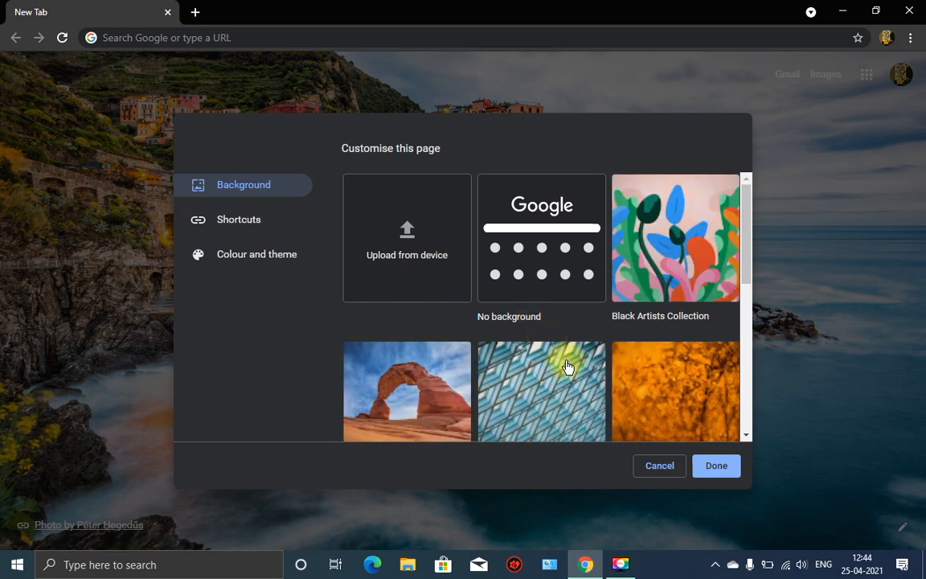
{"action": "scroll", "scroll_direction": "down", "scroll_amount": 3}
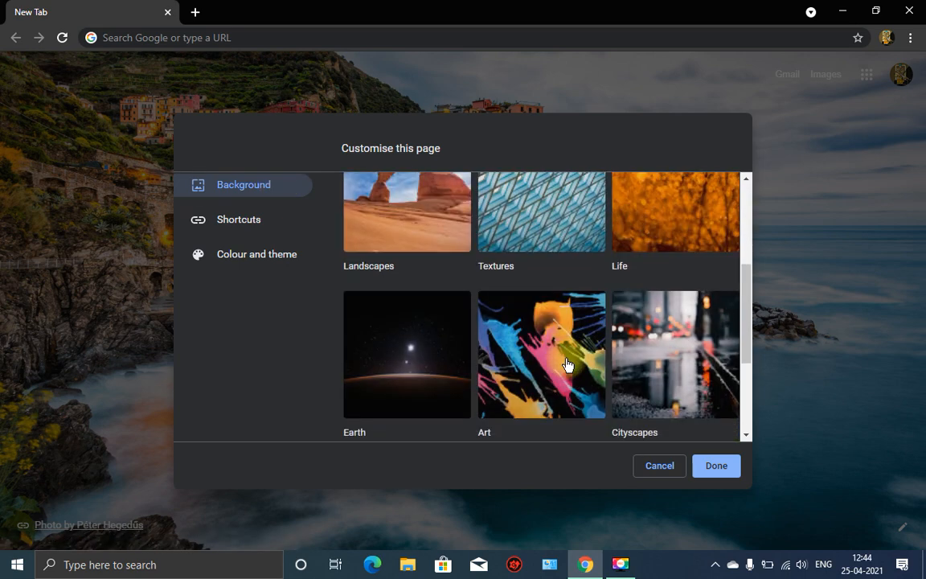
{"action": "left_click", "coordinate": [675, 354]}
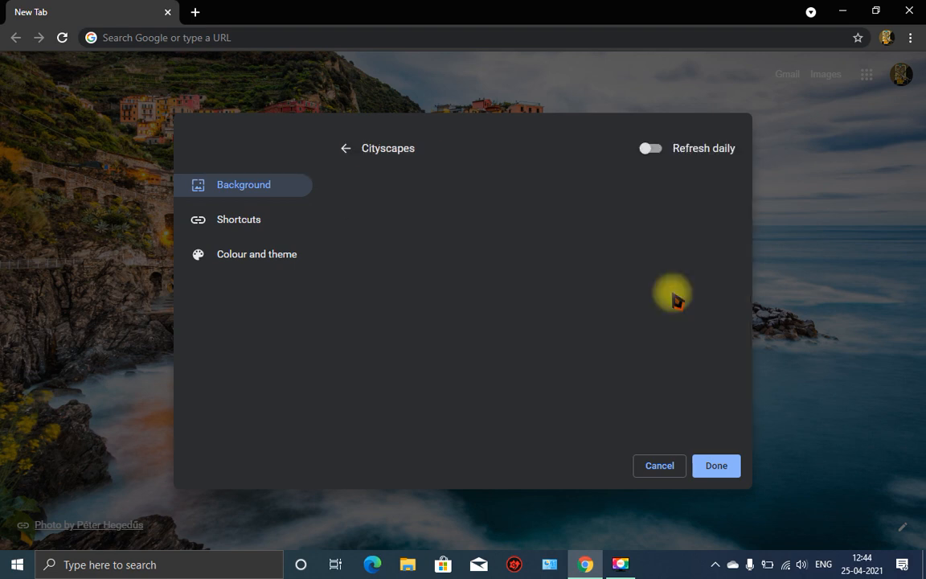
{"action": "mouse_move", "coordinate": [524, 231]}
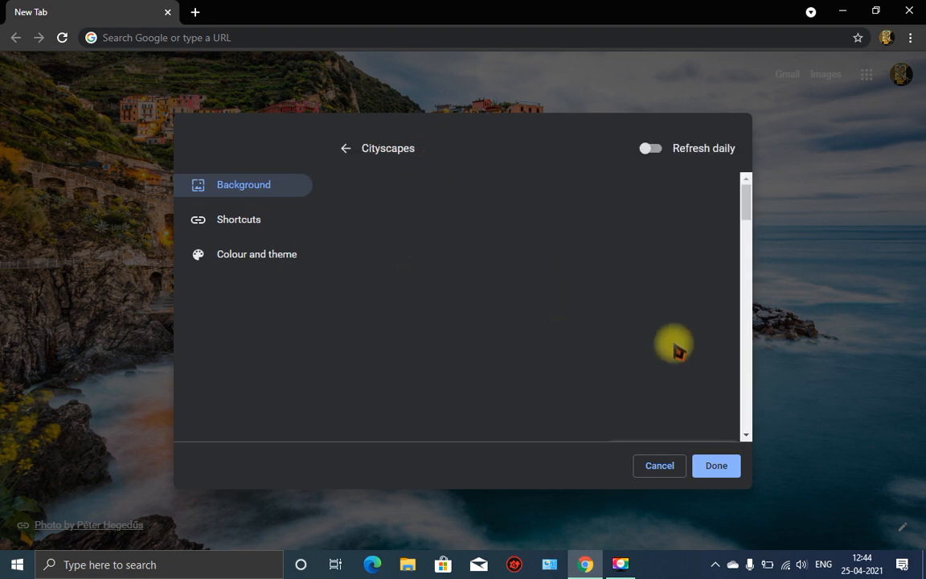
{"action": "left_click", "coordinate": [672, 356]}
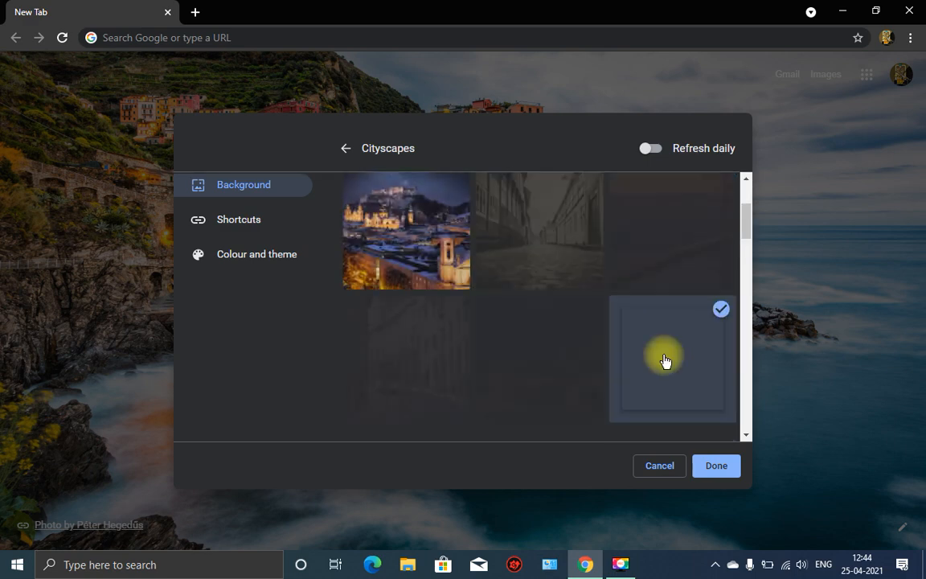
{"action": "scroll", "scroll_direction": "down", "scroll_amount": 3}
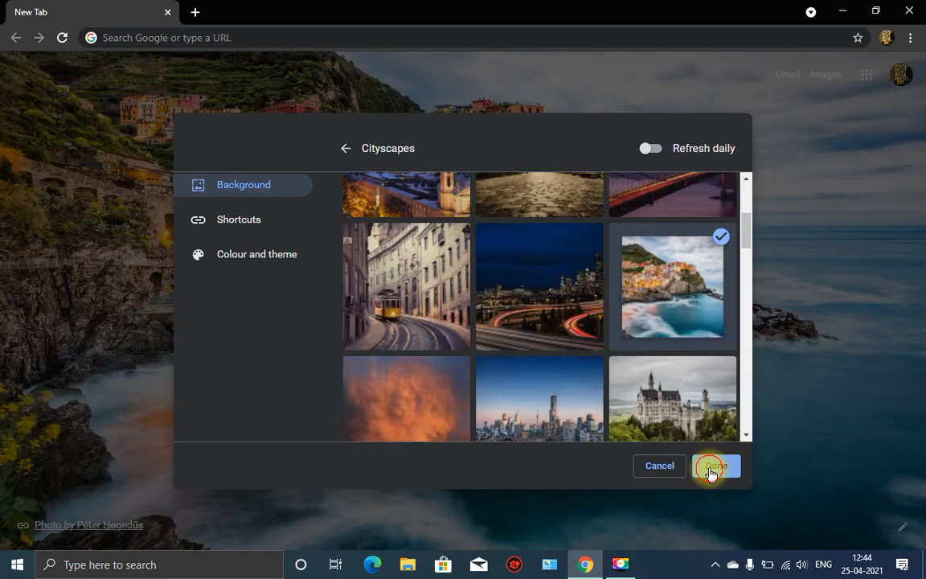
{"action": "left_click", "coordinate": [715, 466]}
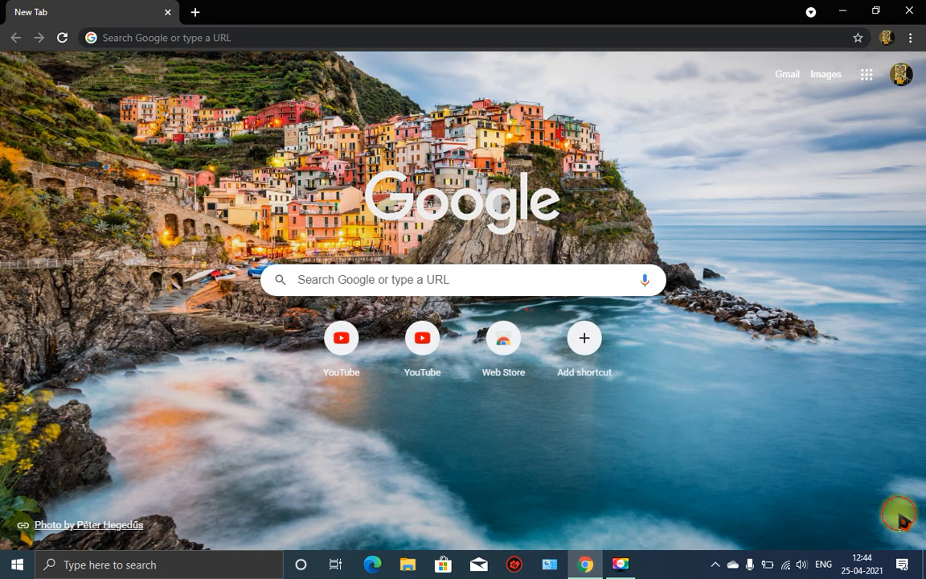
Set the Cityscapes night-highway photo credited to Ray Green as the New Tab background.
{"action": "left_click", "coordinate": [898, 515]}
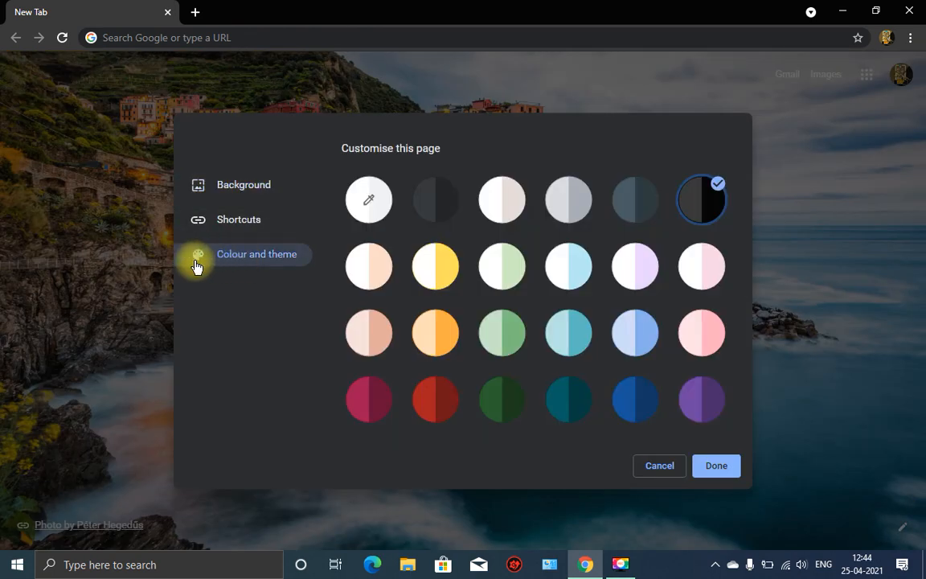
{"action": "mouse_move", "coordinate": [435, 399]}
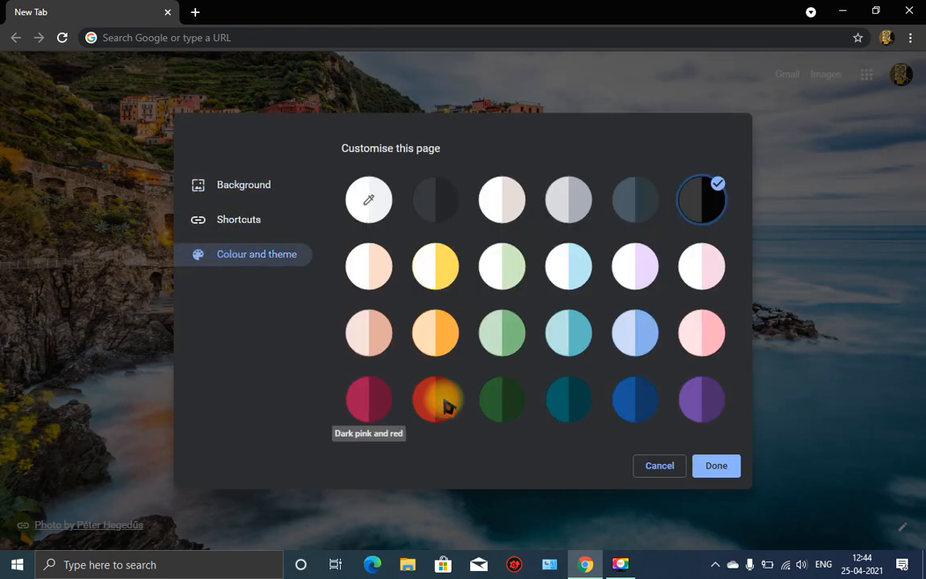
{"action": "left_click", "coordinate": [434, 398]}
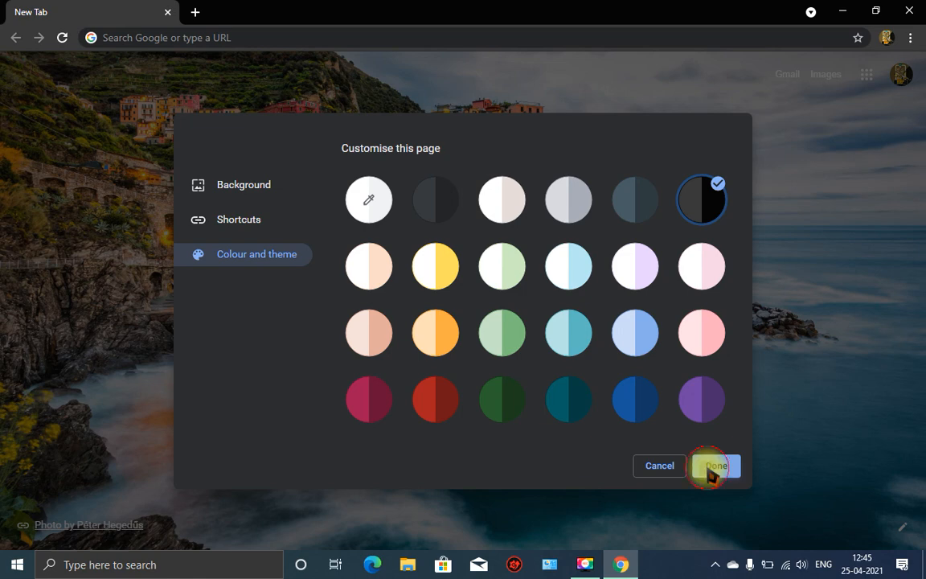
{"action": "left_click", "coordinate": [713, 466]}
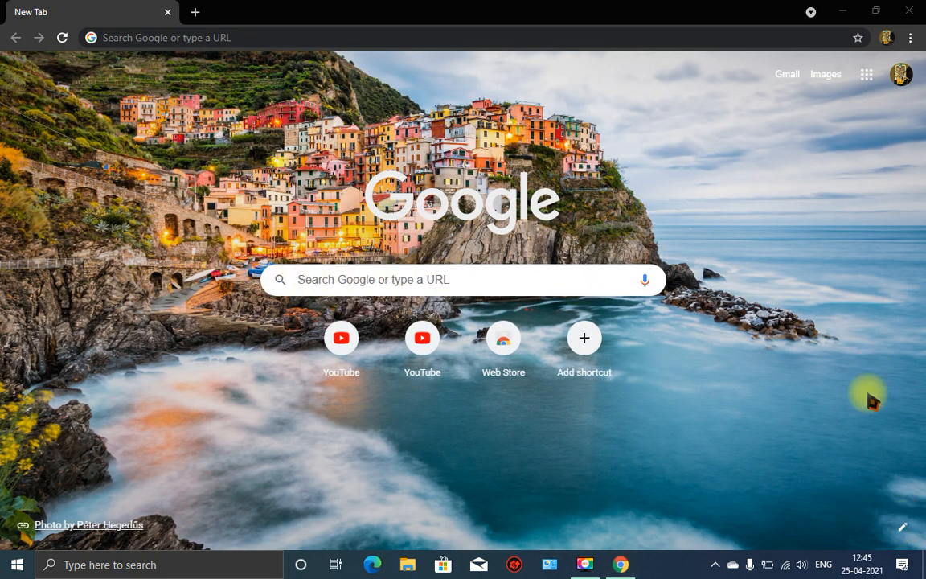
{"action": "left_click", "coordinate": [902, 527]}
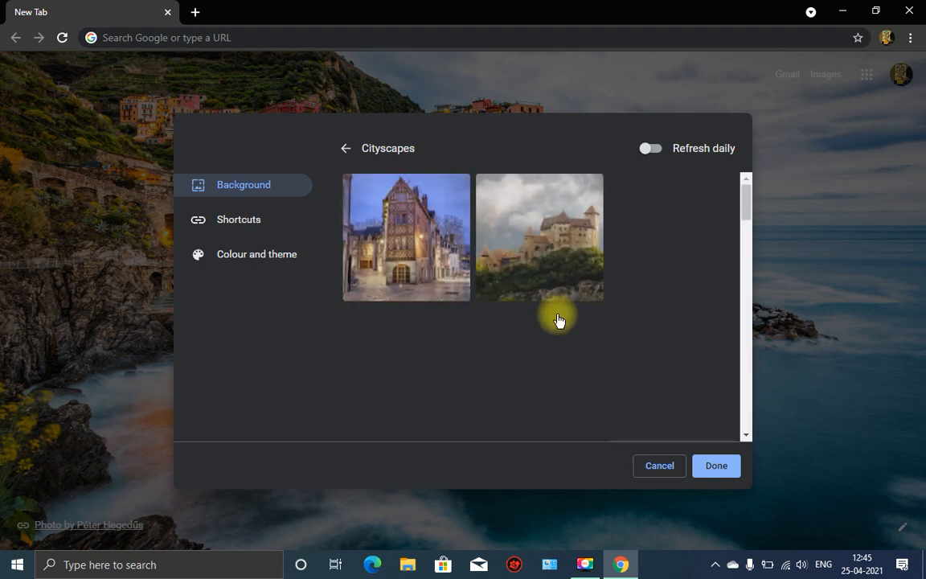
{"action": "scroll", "scroll_direction": "down", "scroll_amount": 3}
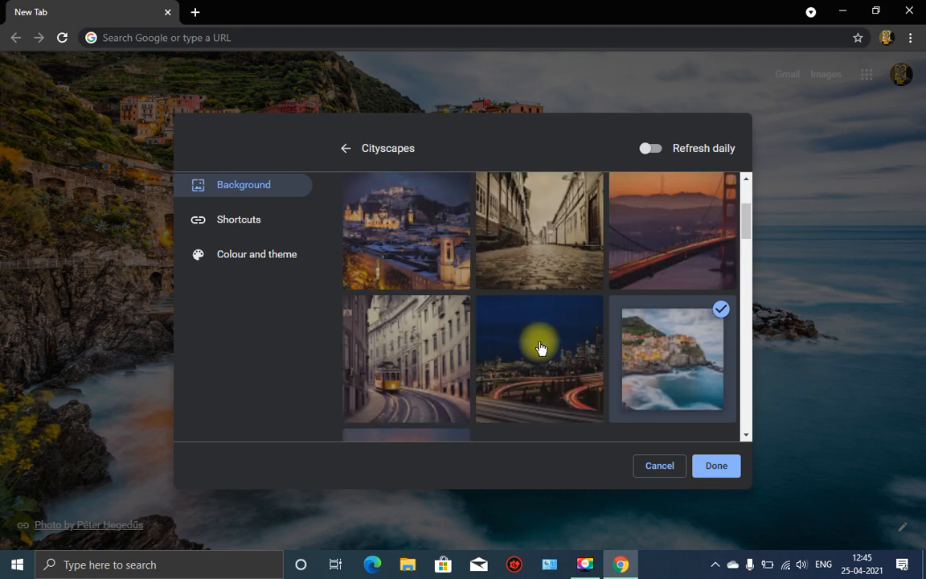
{"action": "left_click", "coordinate": [713, 466]}
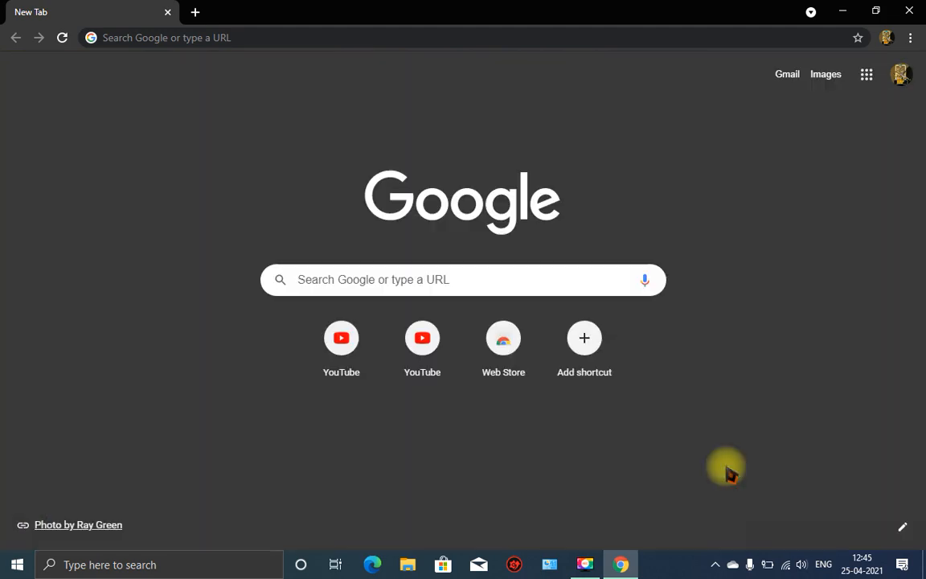
{"action": "mouse_move", "coordinate": [804, 418]}
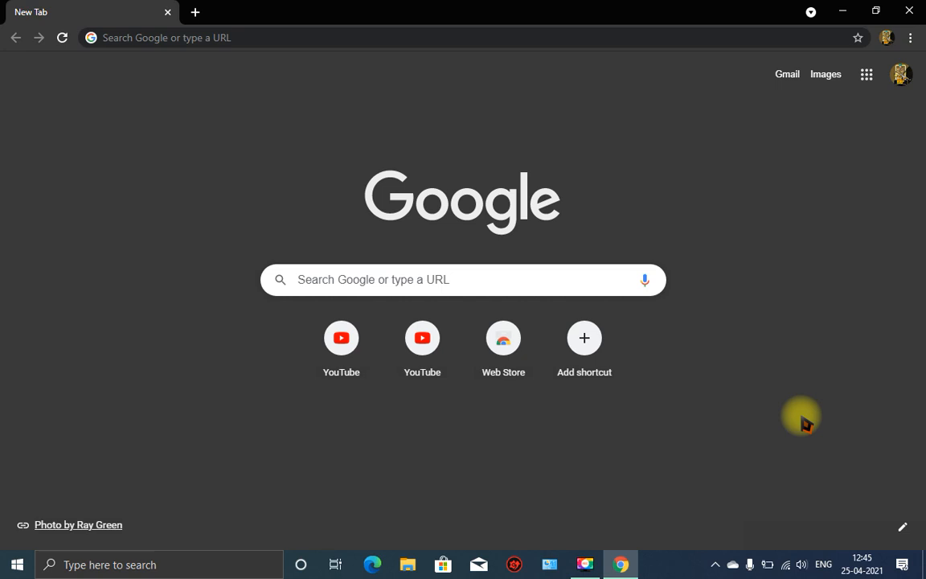
{"action": "mouse_move", "coordinate": [844, 539]}
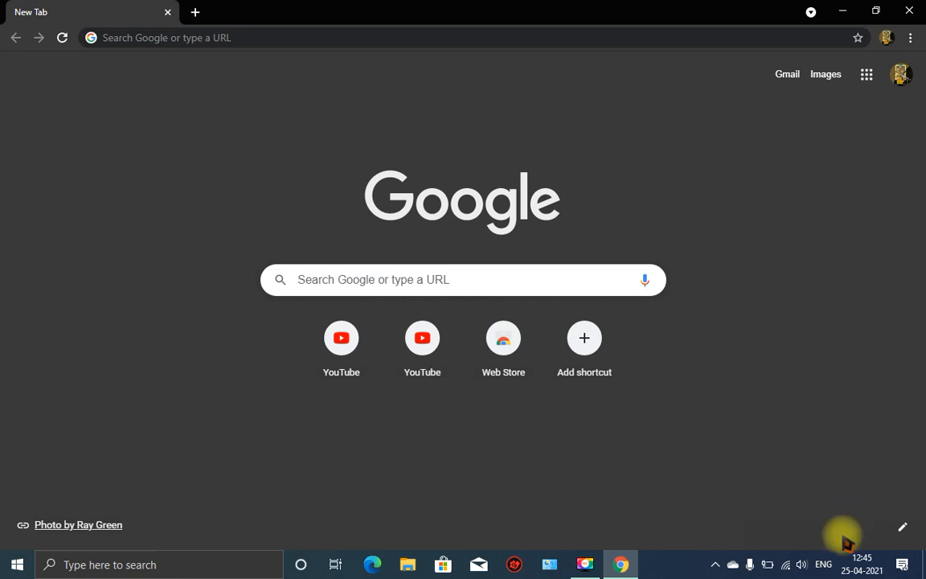
Open a second New Tab showing the night-highway photo under the black theme.
{"action": "left_click", "coordinate": [194, 11]}
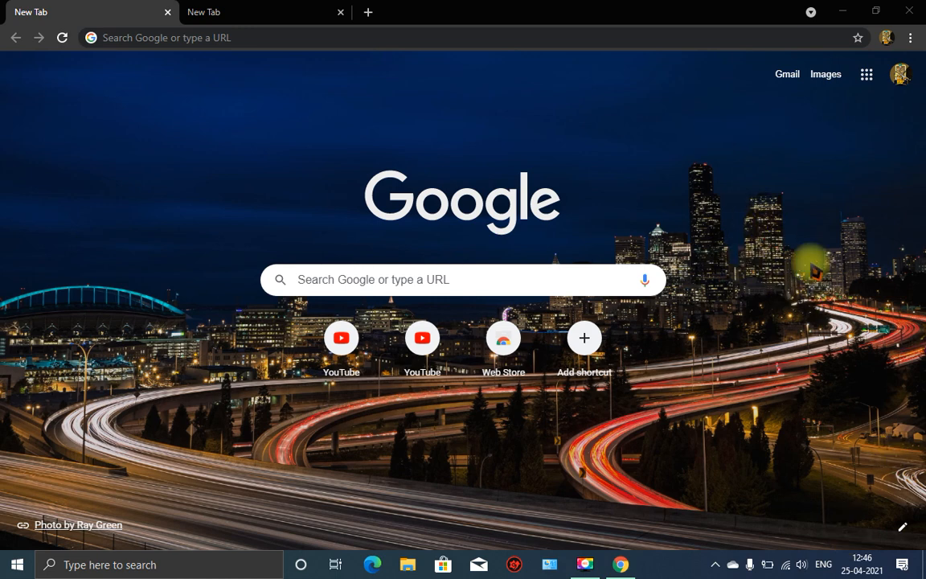
{"action": "mouse_move", "coordinate": [807, 415]}
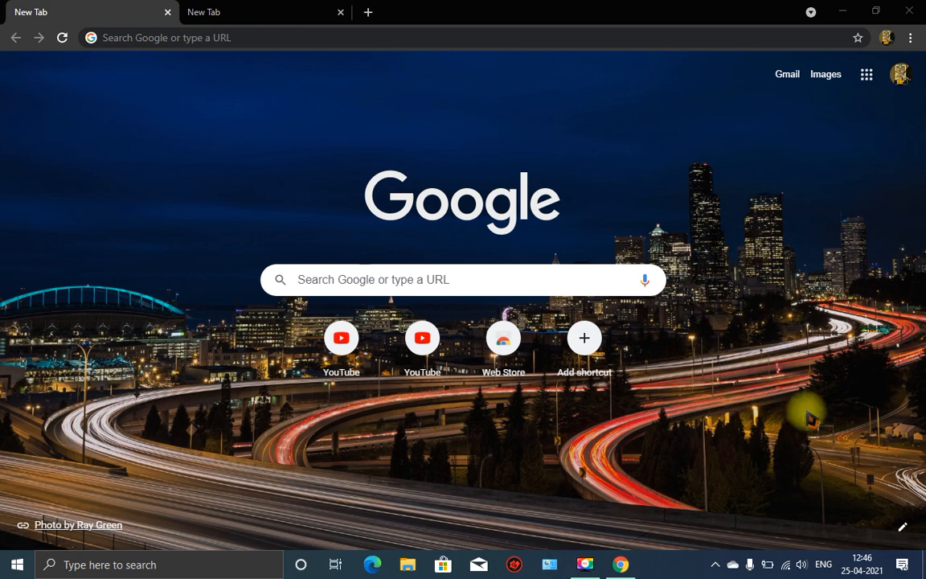
{"action": "mouse_move", "coordinate": [795, 409]}
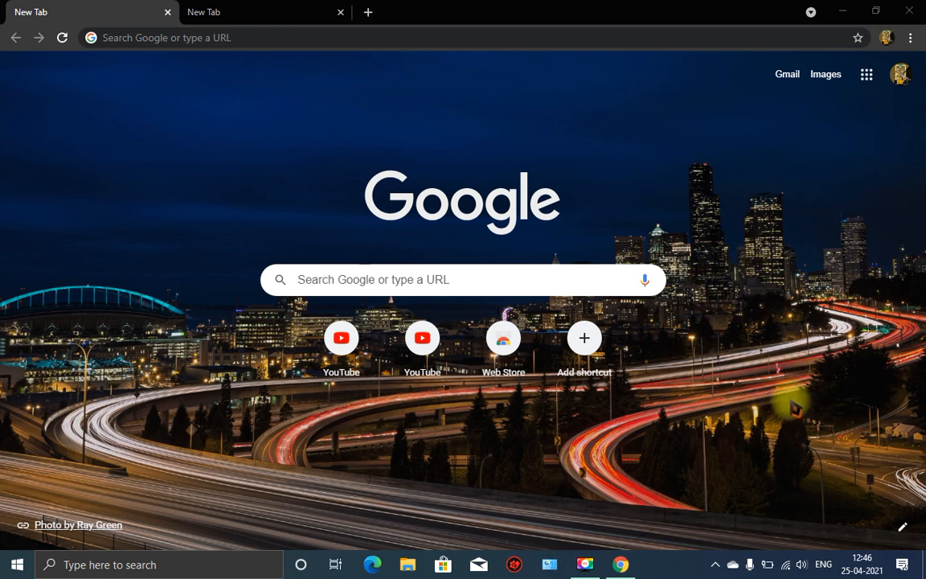